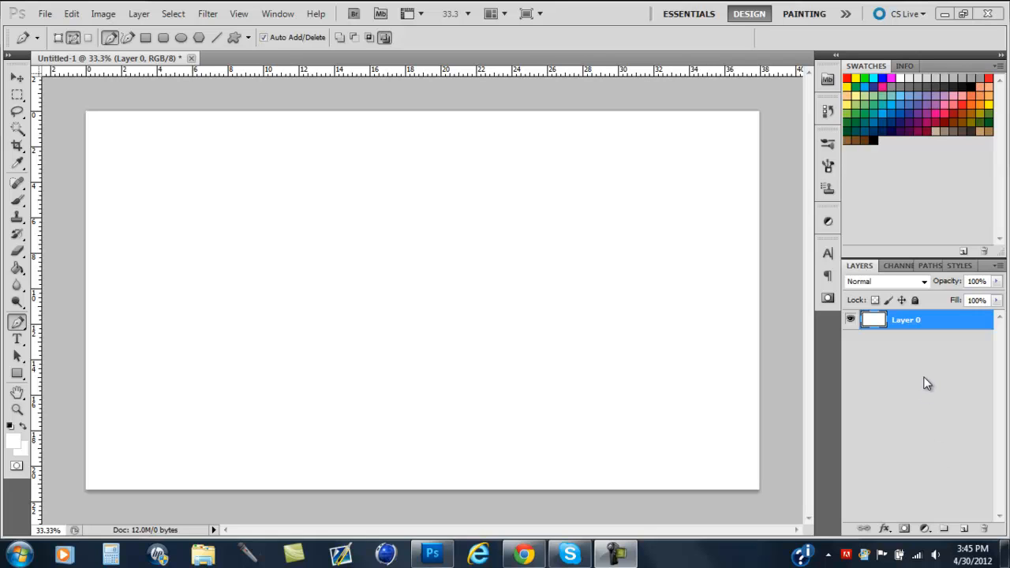
mouse_move(25, 335)
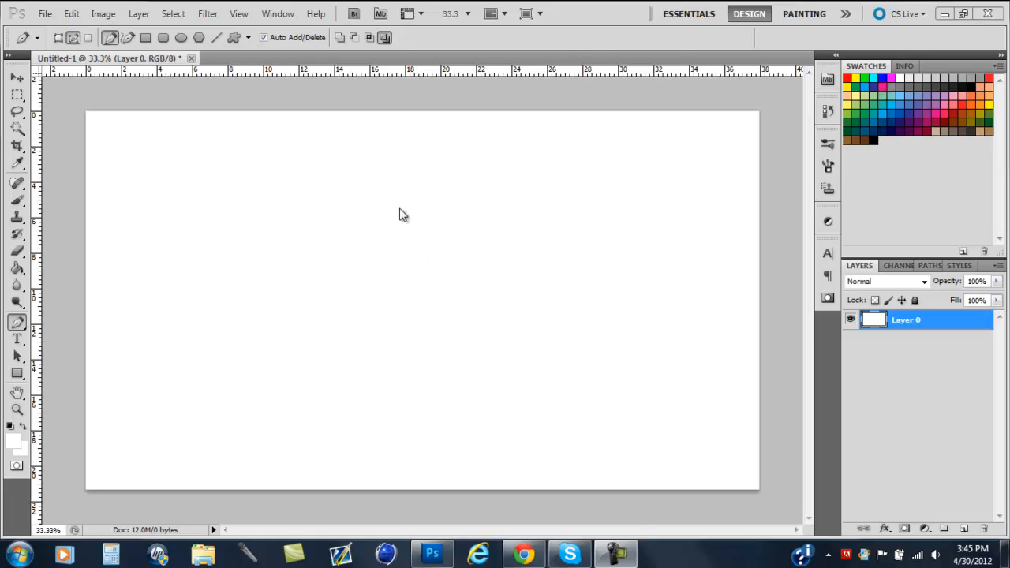
mouse_move(489, 306)
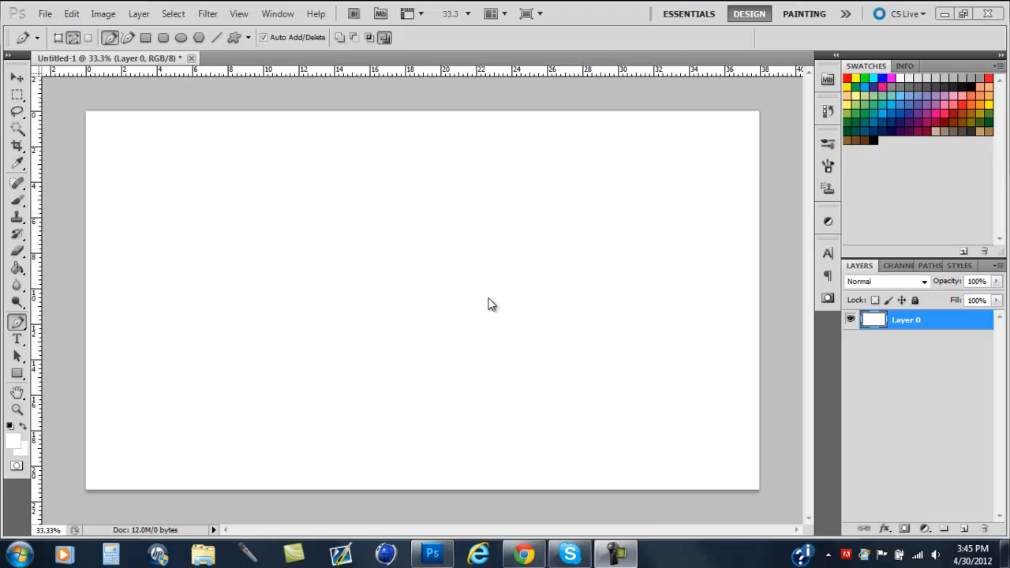
mouse_move(155, 281)
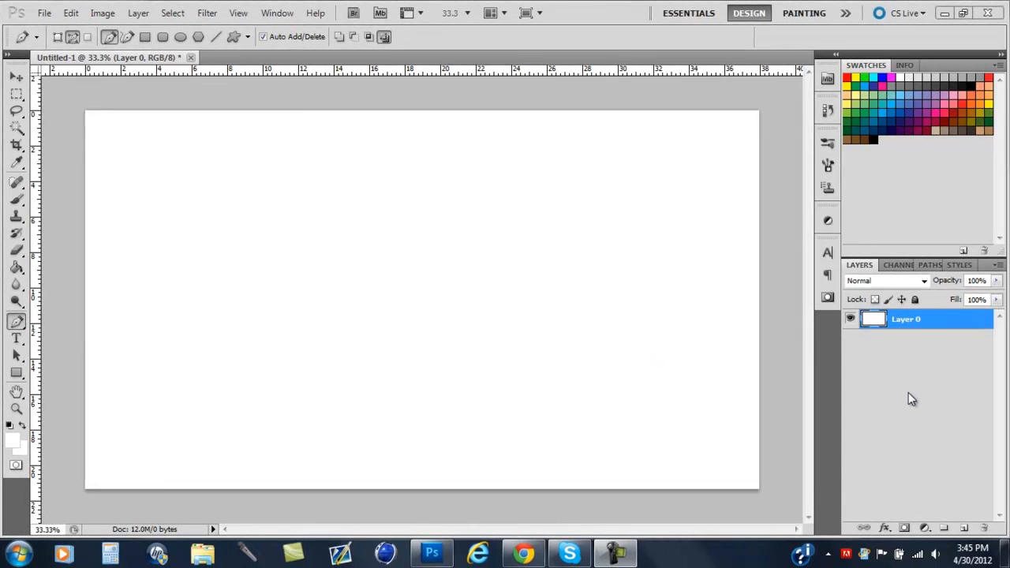
mouse_move(334, 341)
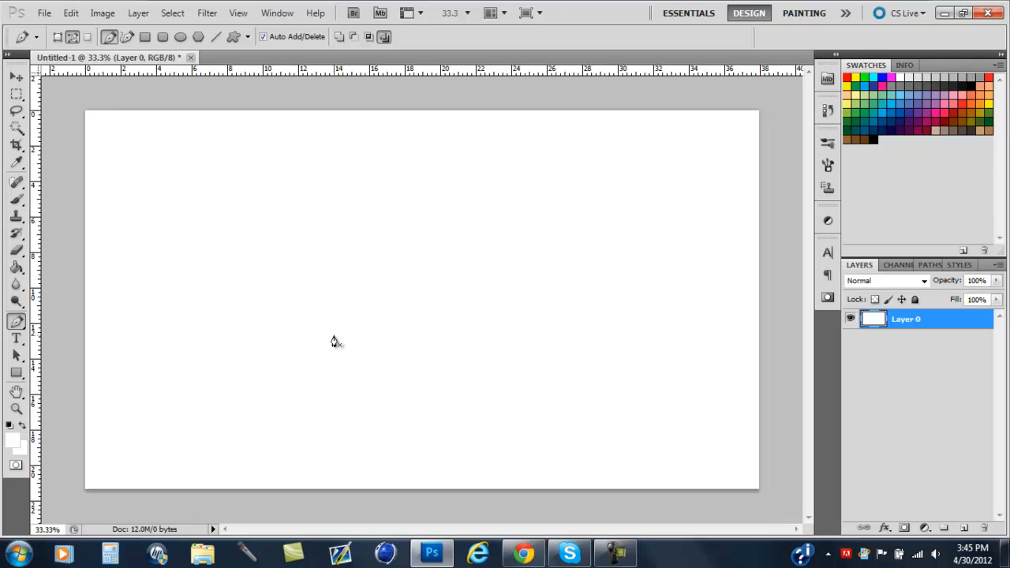
mouse_move(95, 483)
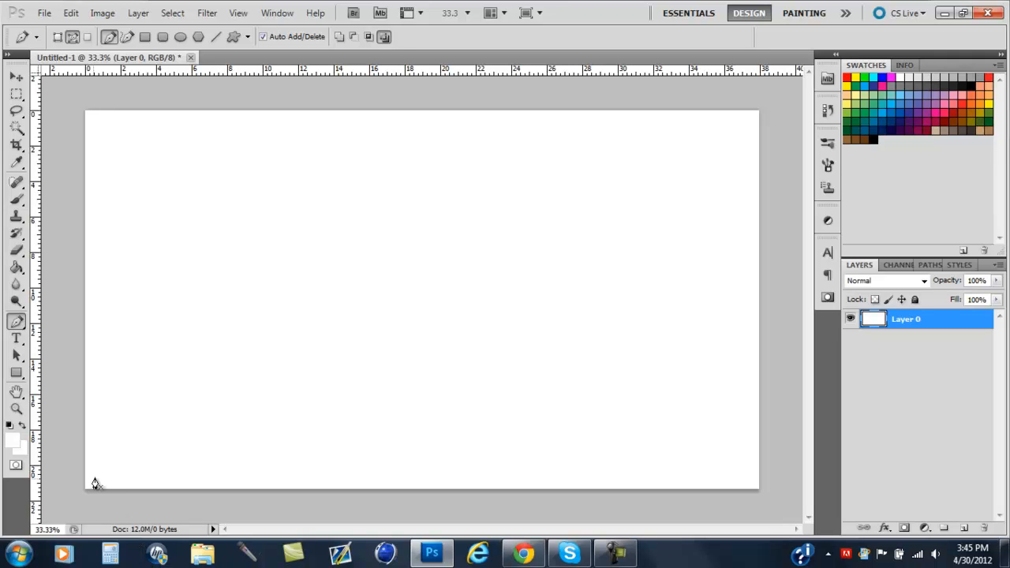
mouse_move(231, 252)
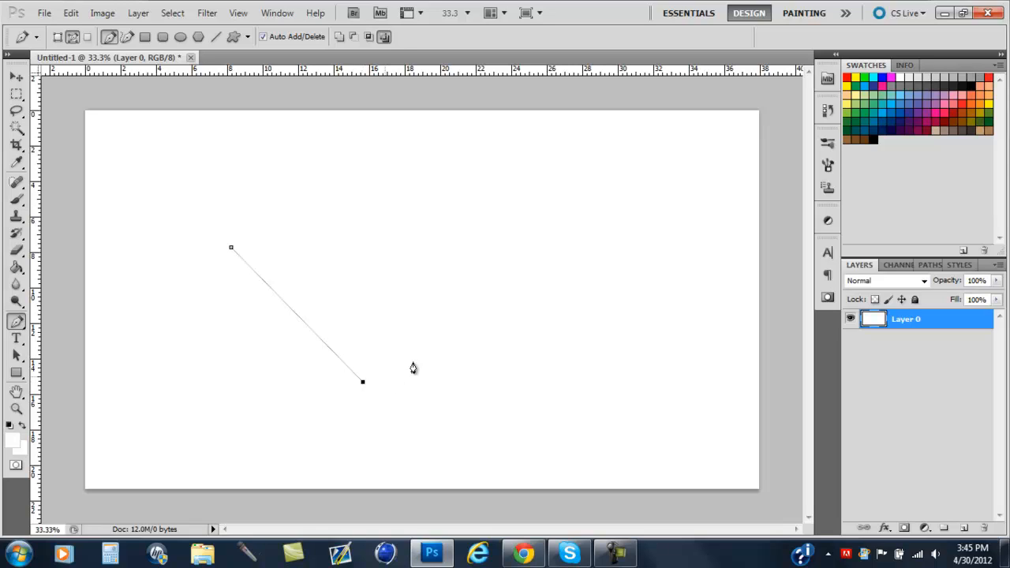
Step: Trace a stair-stepped outline of straight Pen segments across the upper-left canvas, corner by corner
left_click(424, 243)
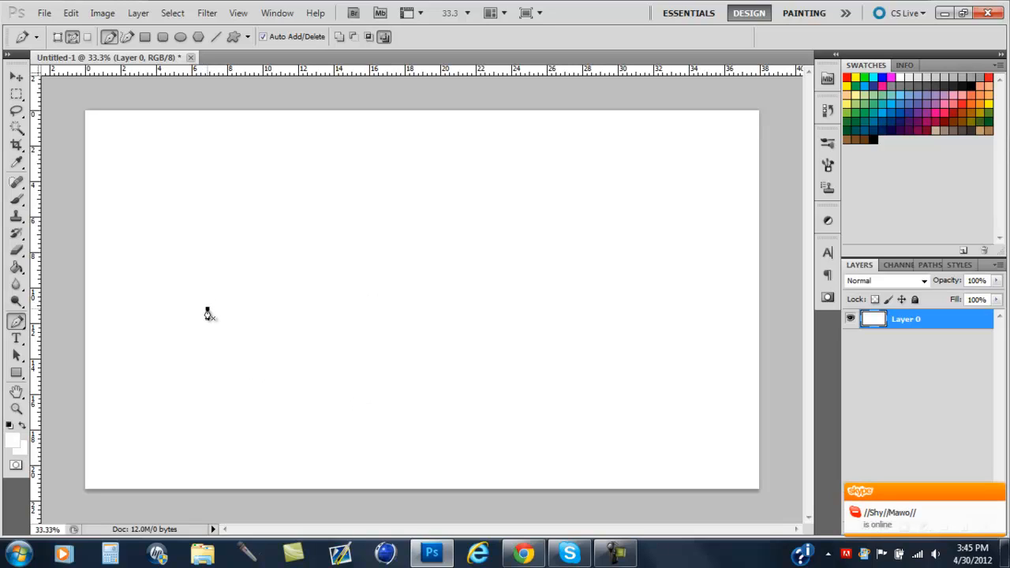
left_click(209, 308)
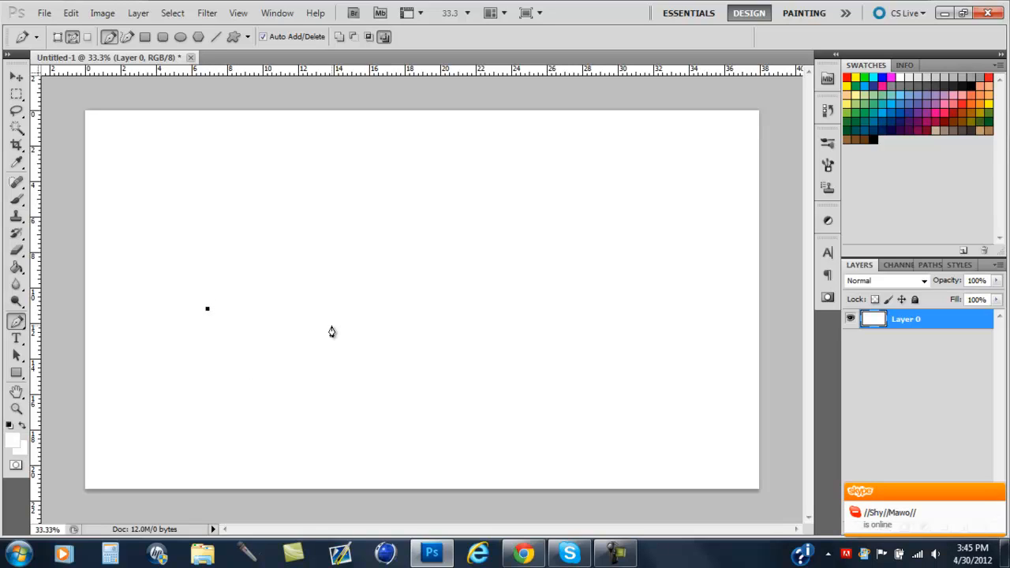
mouse_move(511, 309)
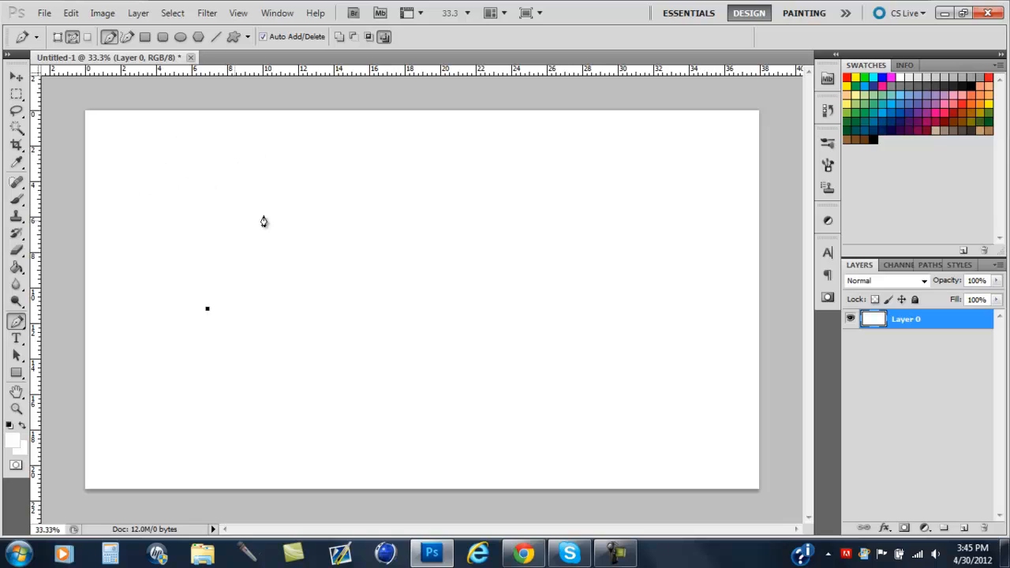
mouse_move(407, 169)
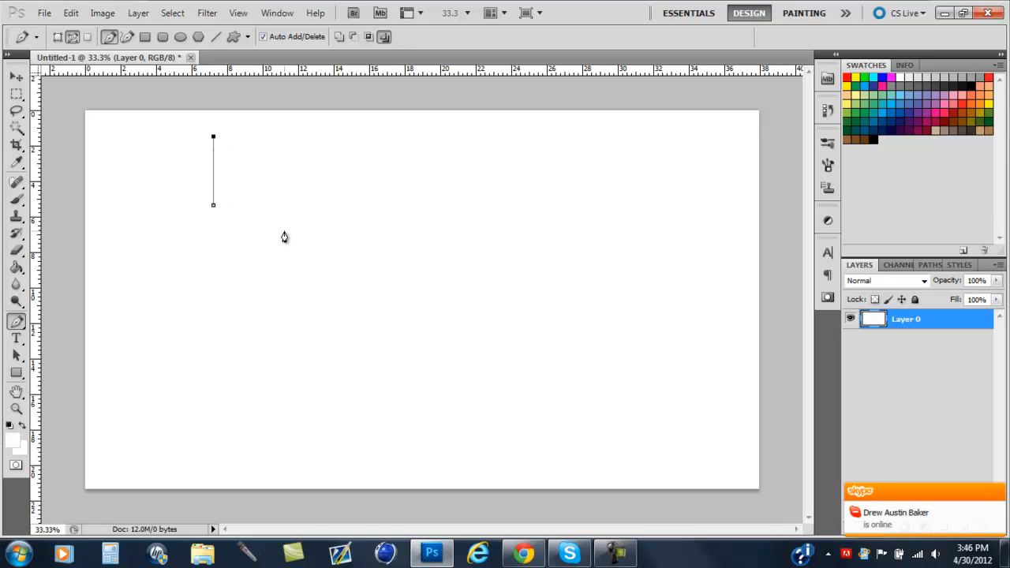
mouse_move(275, 205)
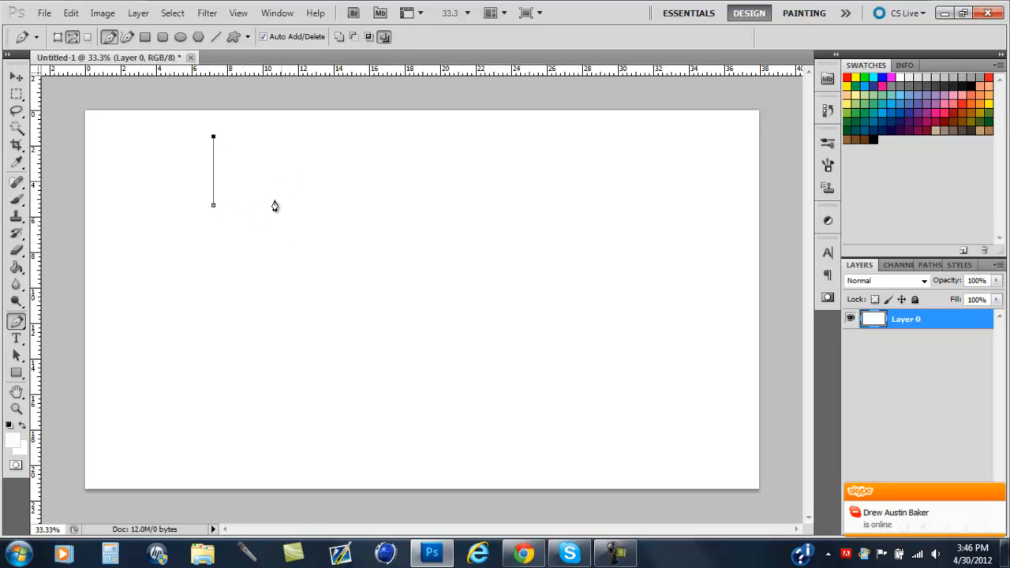
left_click(213, 306)
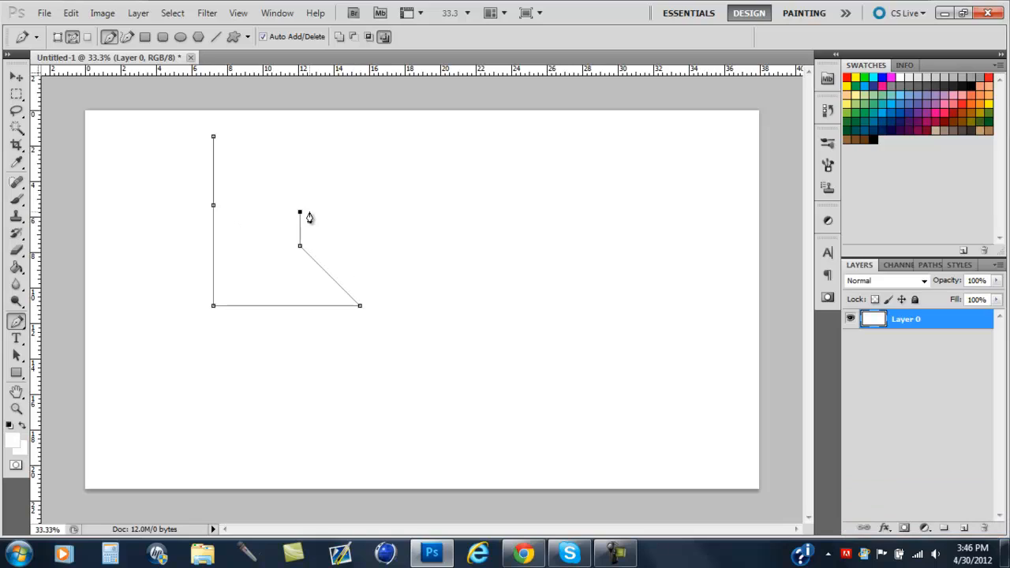
left_click(404, 156)
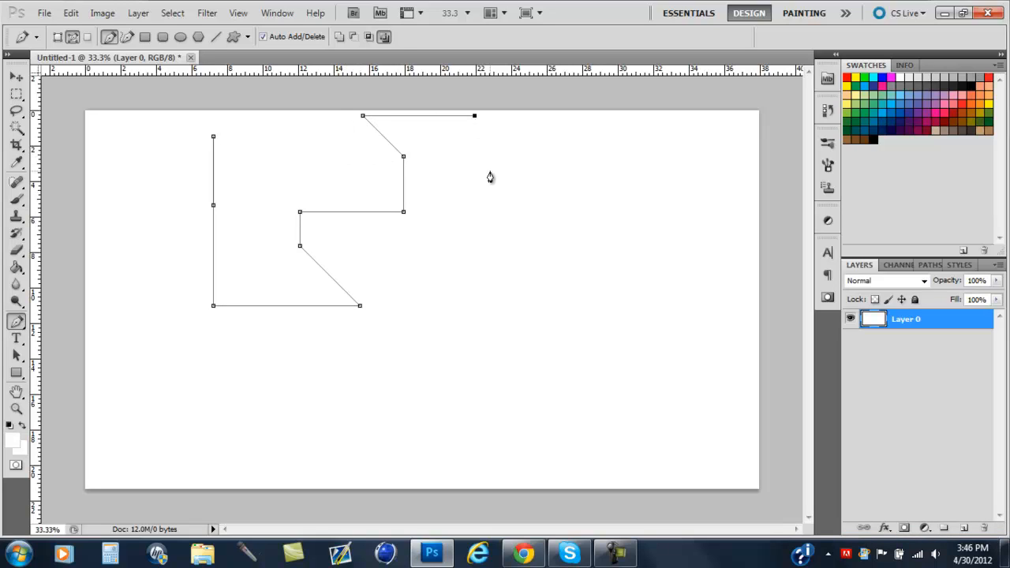
left_click(516, 213)
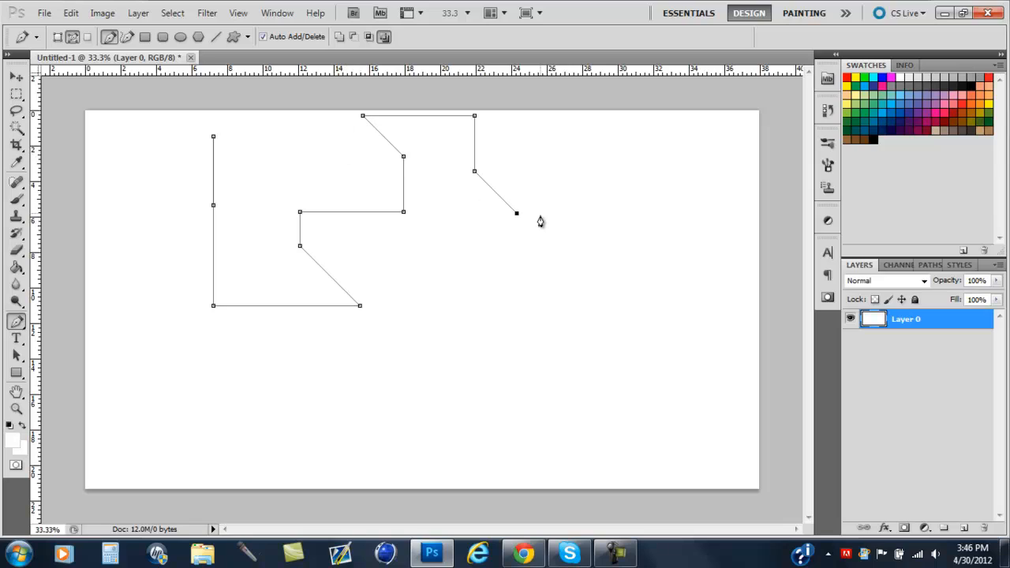
left_click(625, 208)
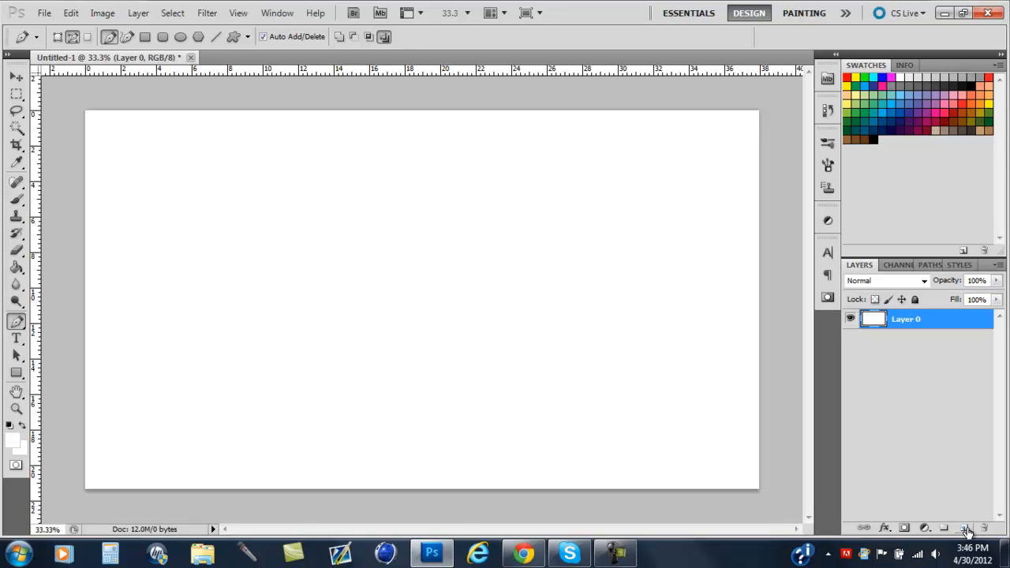
mouse_move(963, 527)
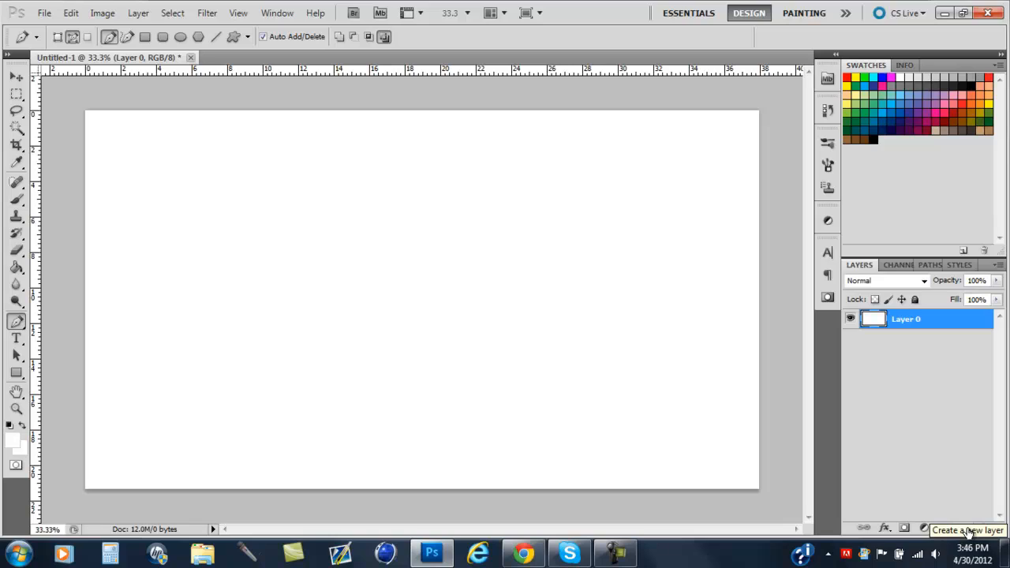
mouse_move(991, 442)
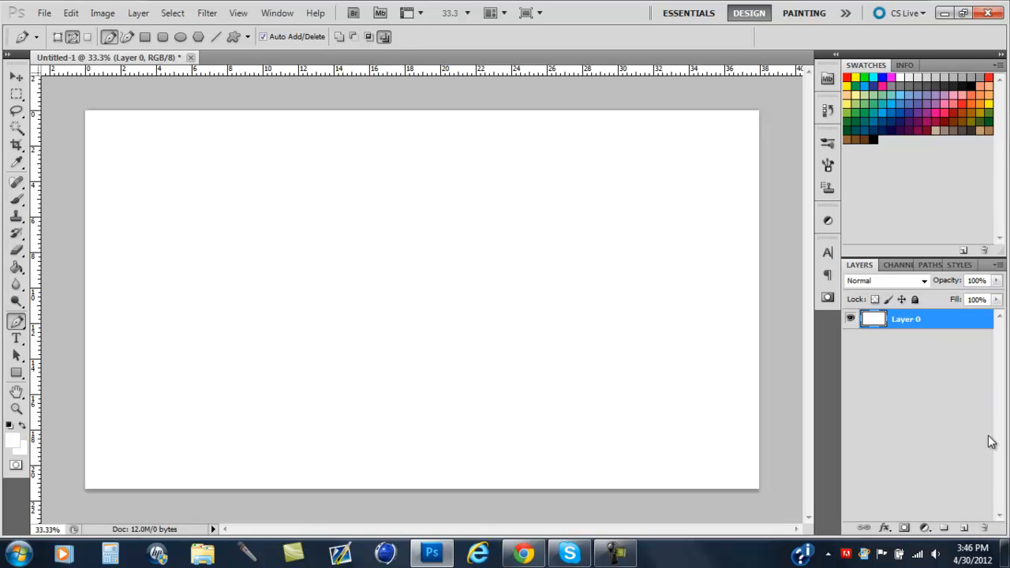
mouse_move(963, 529)
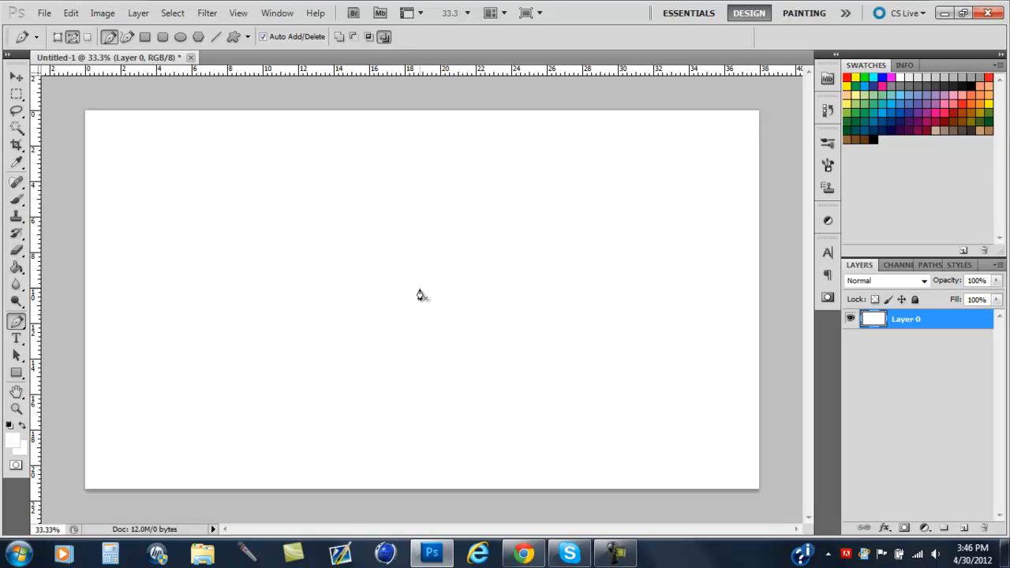
mouse_move(224, 218)
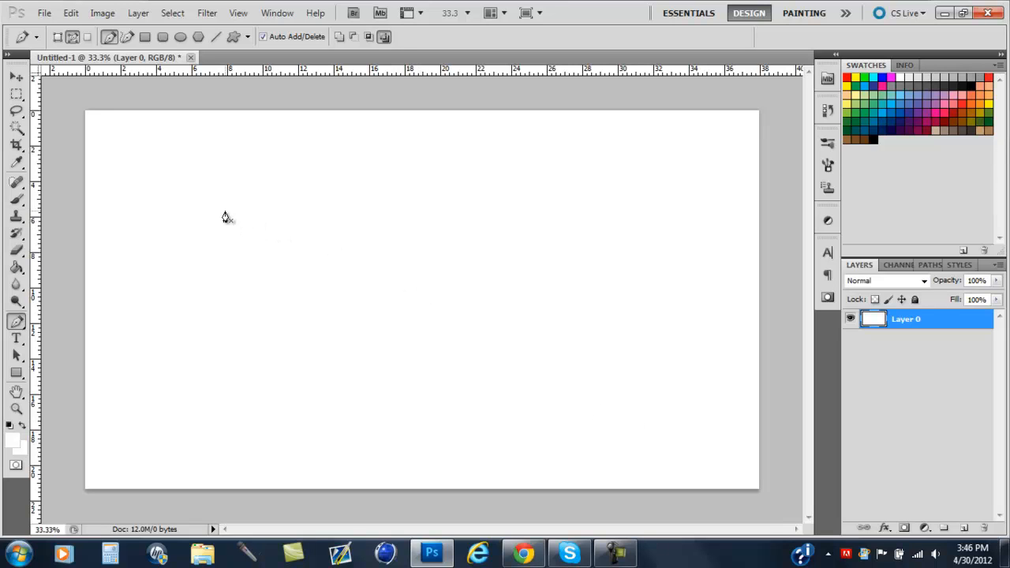
mouse_move(287, 272)
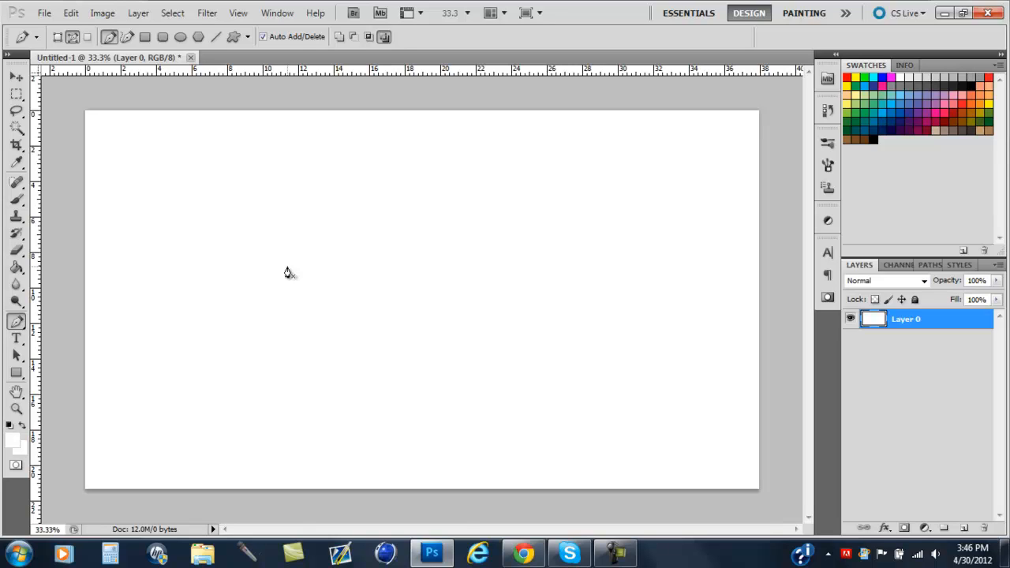
mouse_move(221, 354)
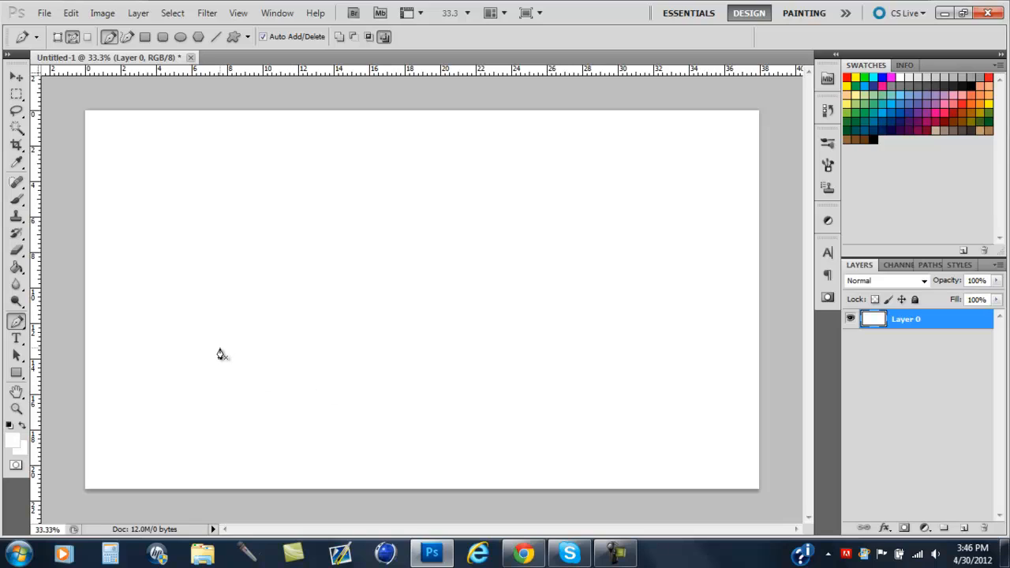
Step: Start a low path: a short flat run, a rising diagonal, then another flat segment
left_click_drag(220, 348, 261, 349)
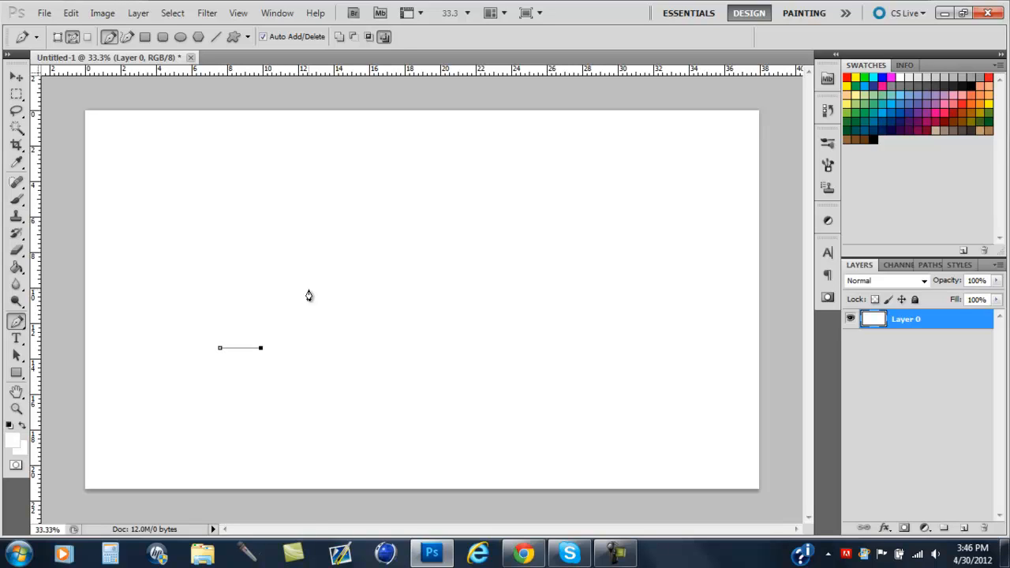
left_click(308, 300)
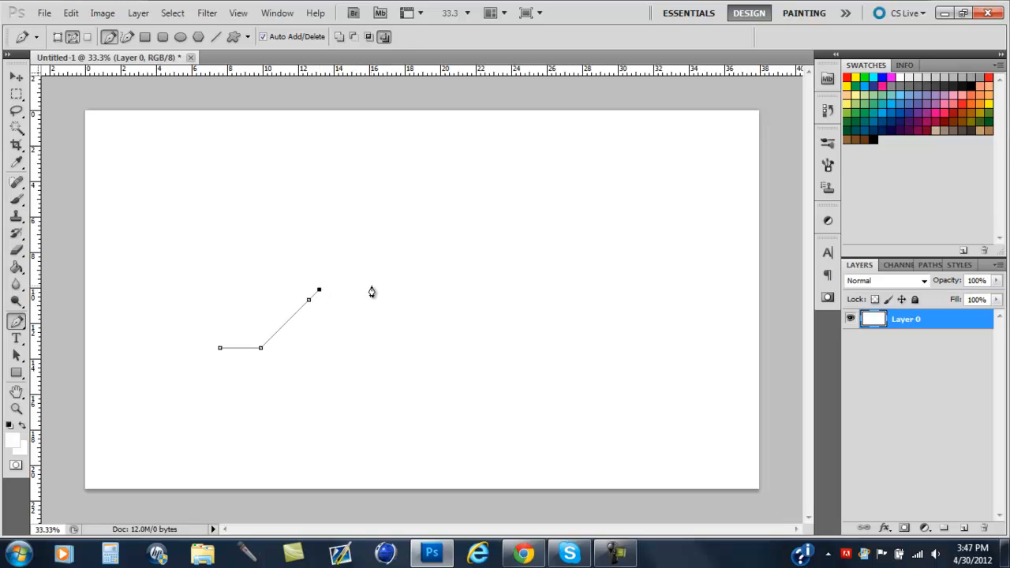
left_click(373, 291)
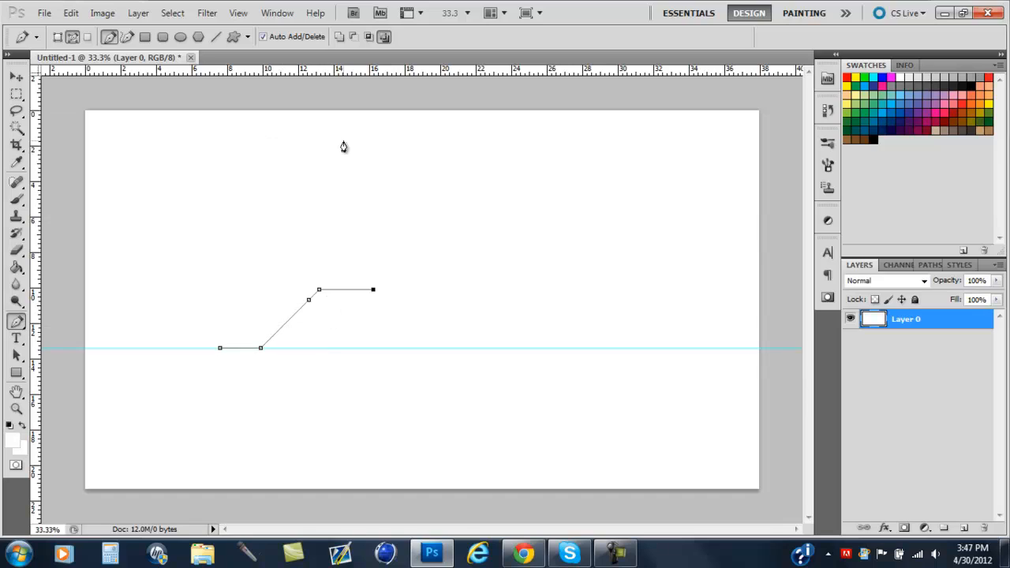
mouse_move(335, 163)
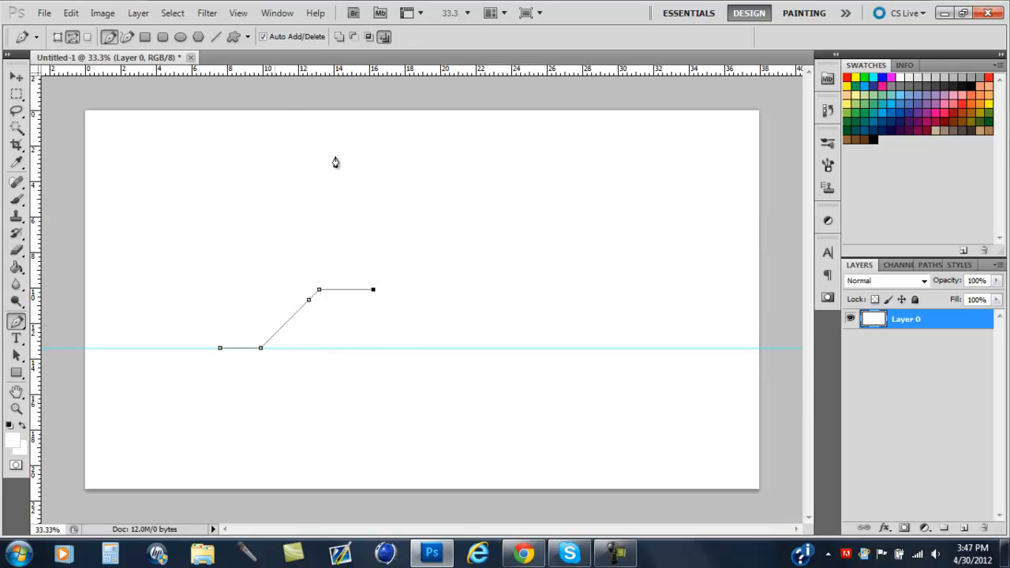
mouse_move(401, 331)
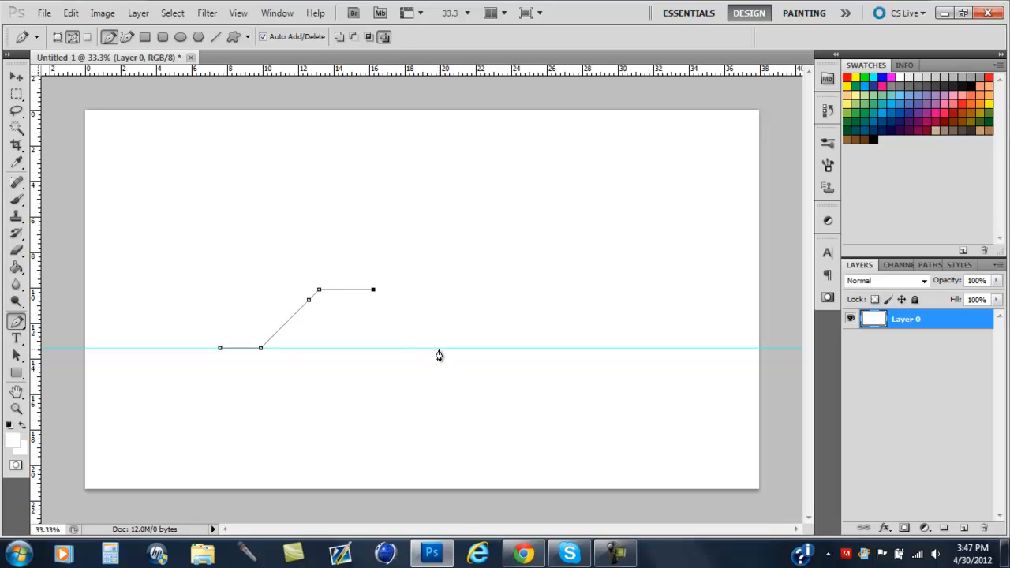
Step: Complete the letter A baseline corners and place a vertical guide through its apex
left_click(432, 349)
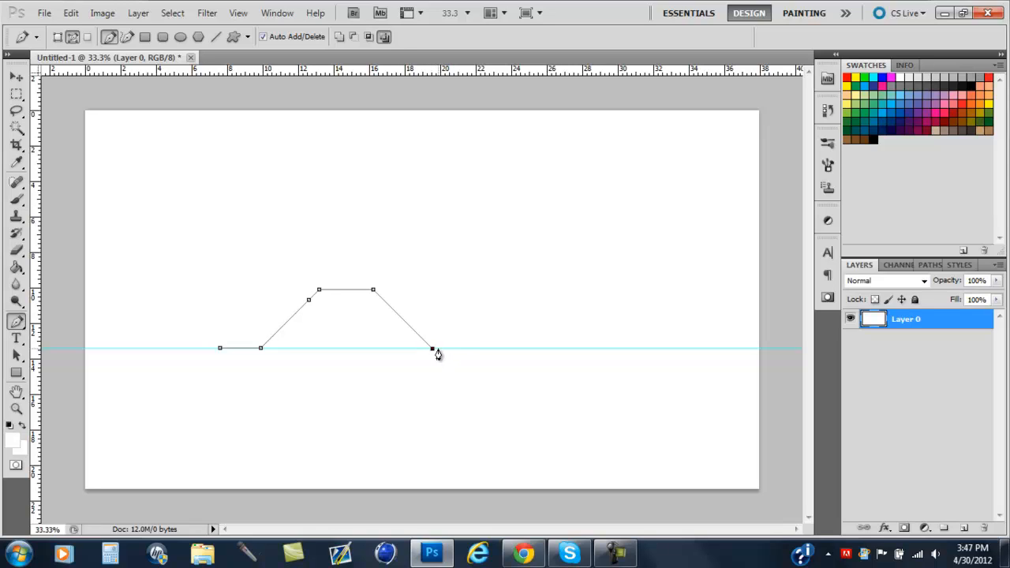
left_click(473, 349)
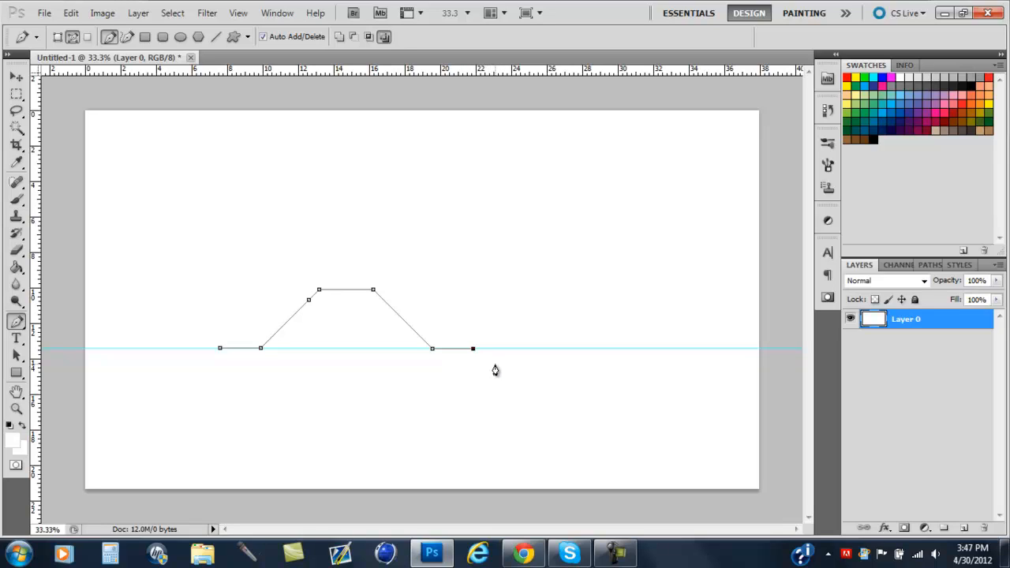
mouse_move(347, 221)
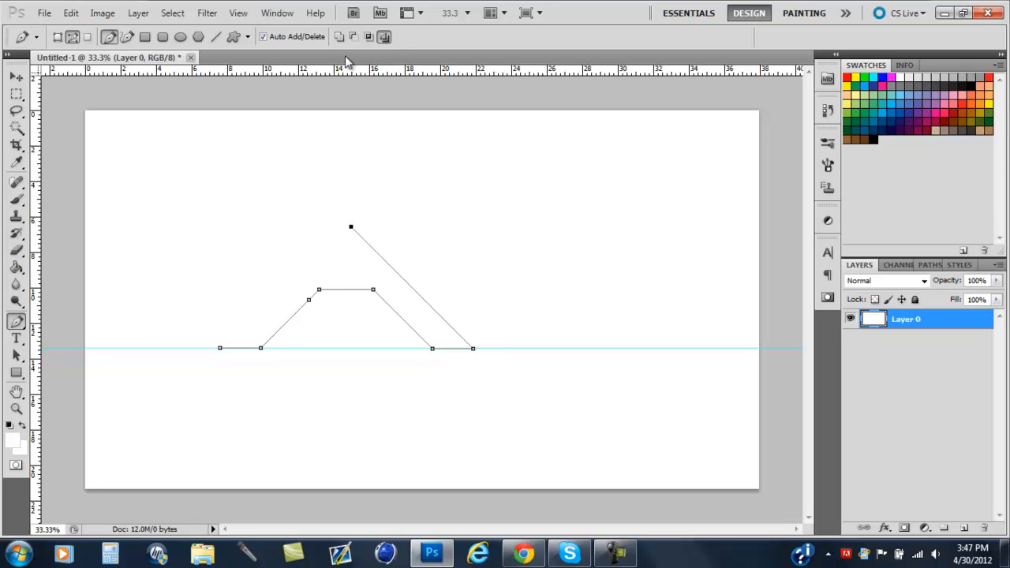
left_click_drag(354, 70, 353, 291)
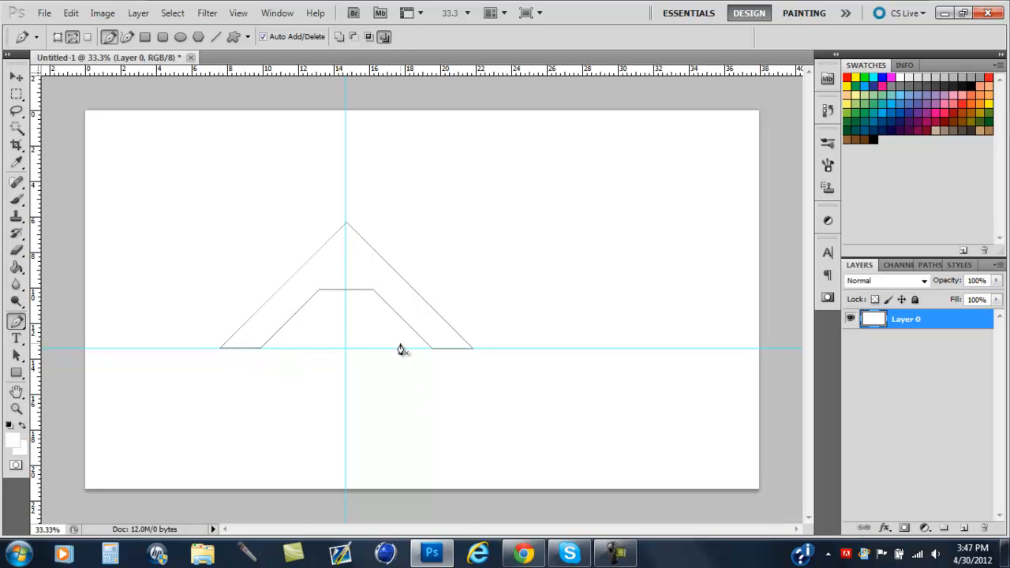
mouse_move(271, 313)
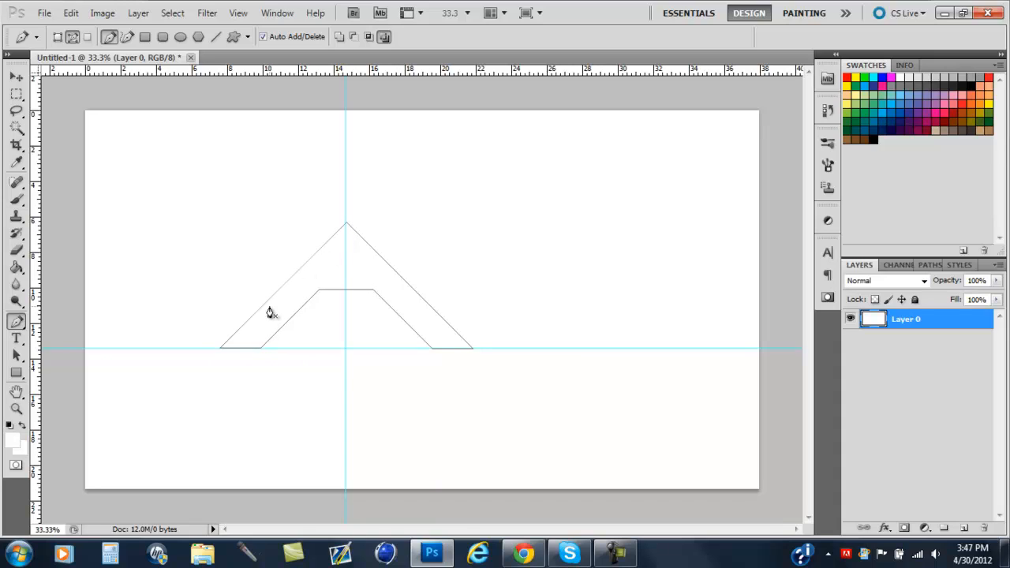
mouse_move(346, 234)
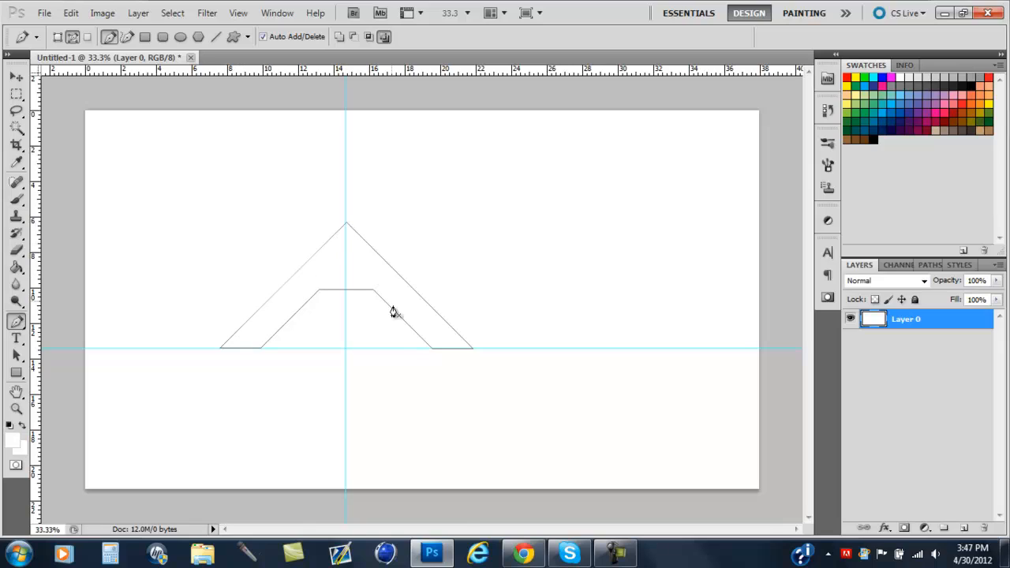
mouse_move(404, 326)
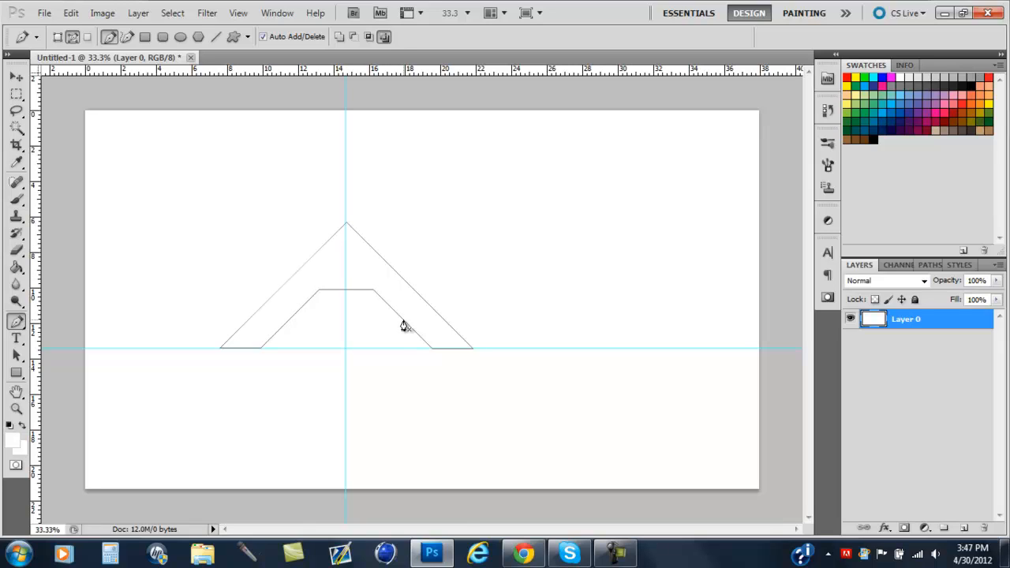
mouse_move(334, 276)
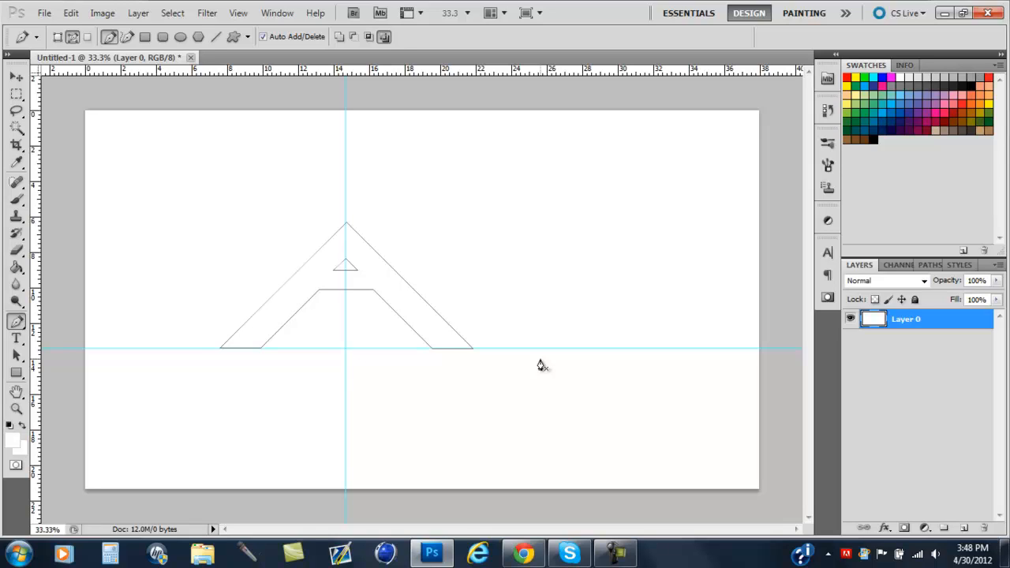
Step: Fill the letter A path with black on new Layer 1, nudging it right and back into place
left_click(964, 527)
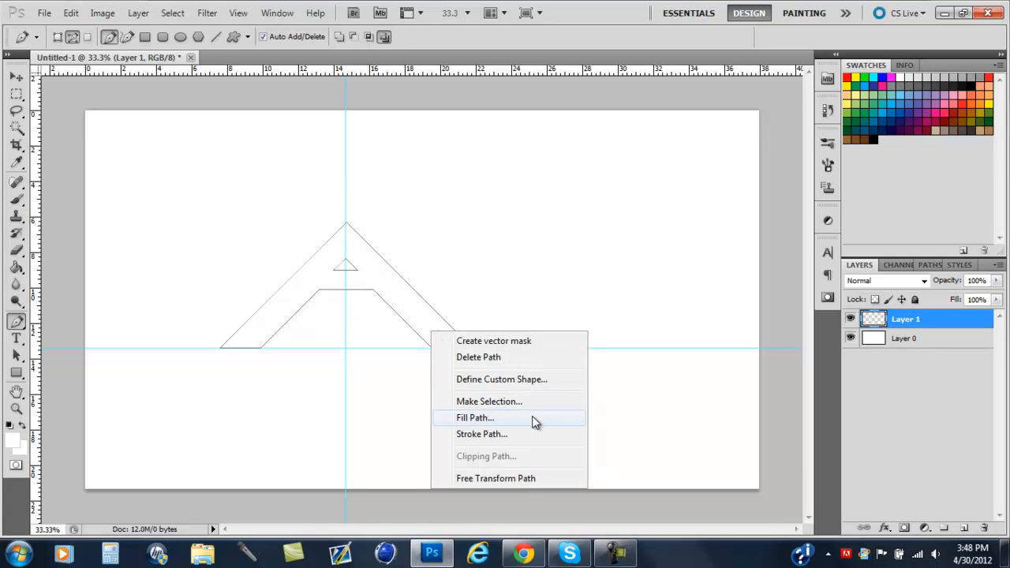
left_click(474, 417)
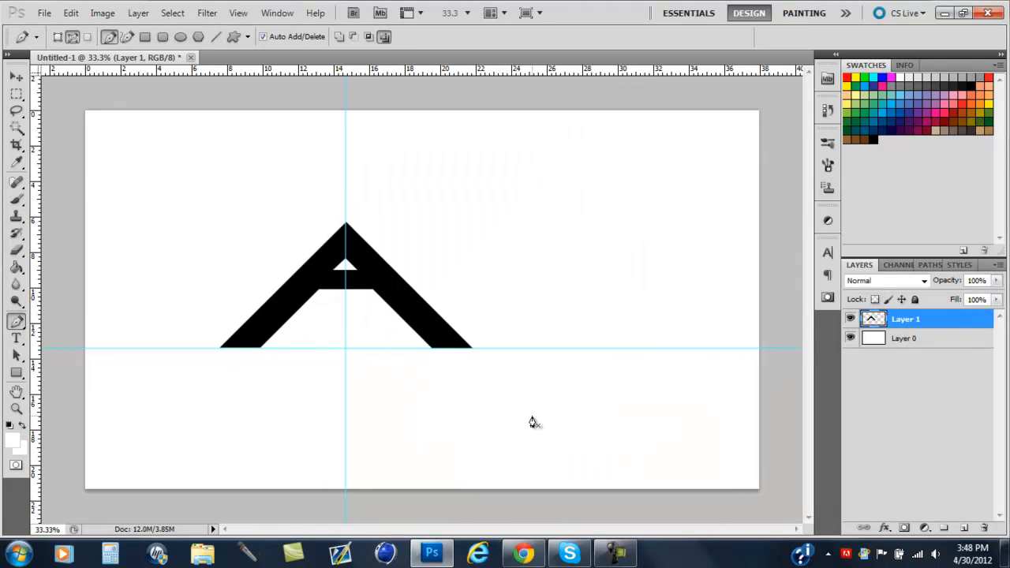
left_click_drag(347, 285, 536, 284)
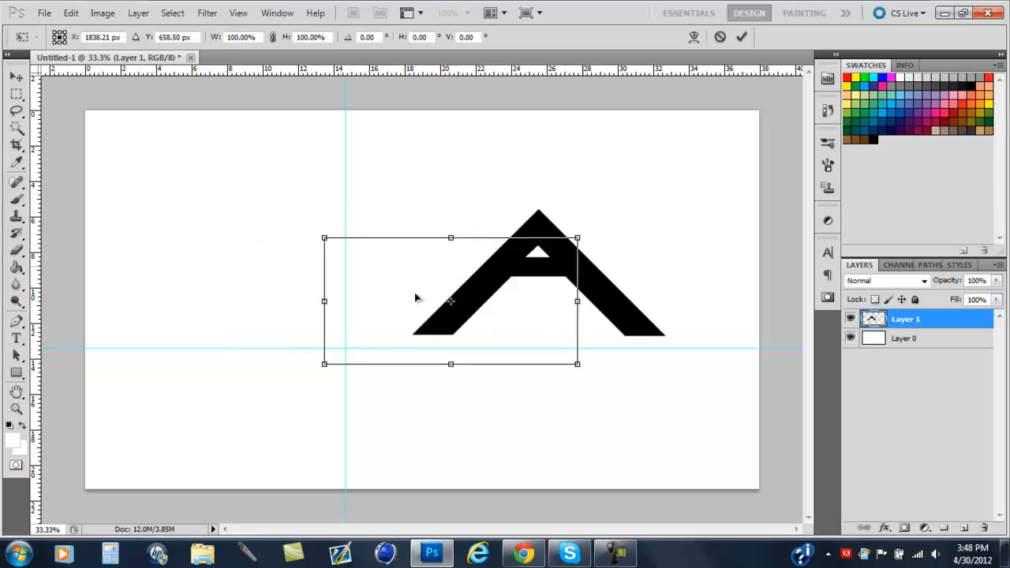
left_click_drag(449, 300, 307, 284)
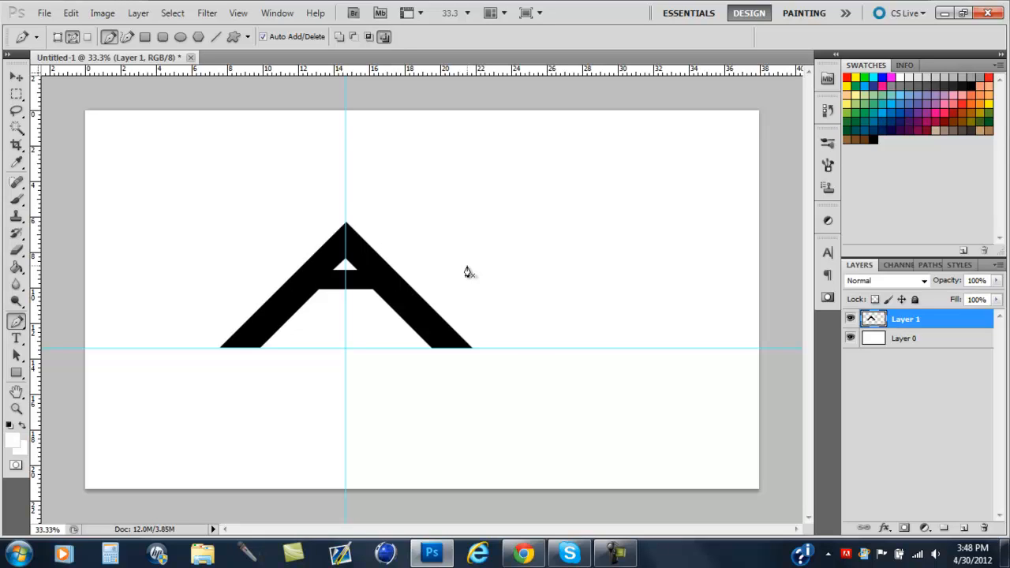
mouse_move(969, 540)
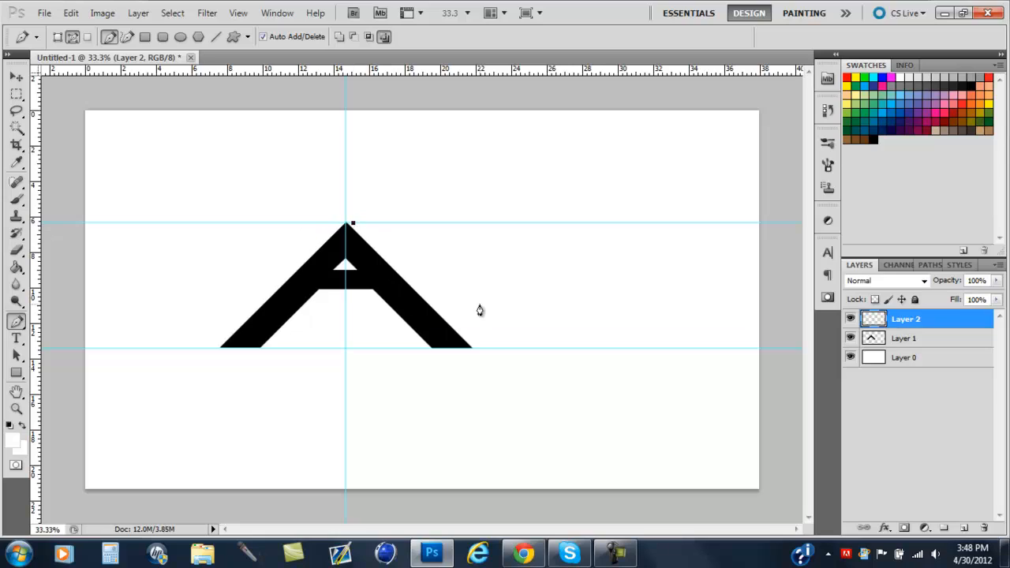
Step: Trace the angular V from the A's apex and fill its path with black on Layer 2
left_click(478, 349)
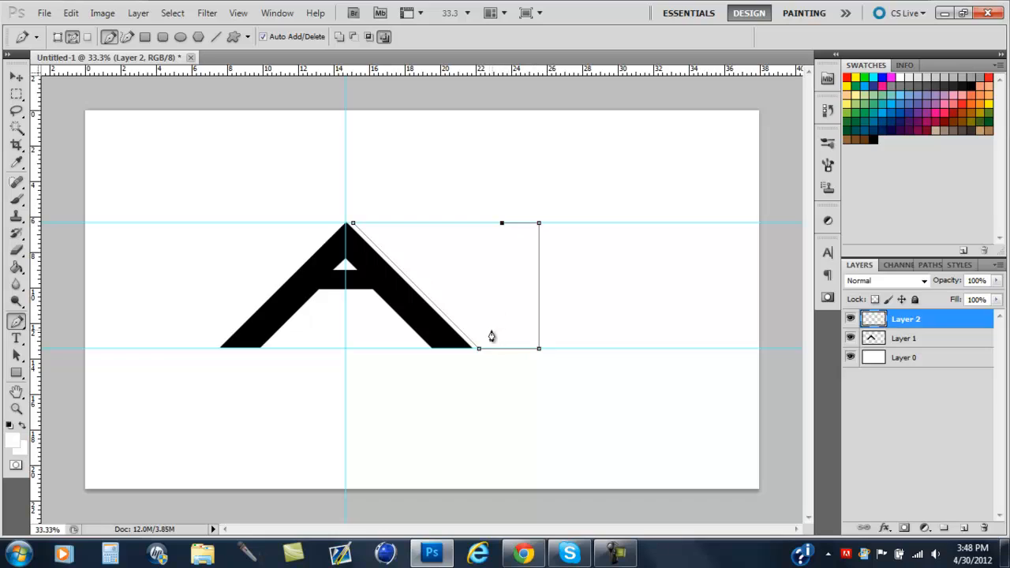
mouse_move(502, 323)
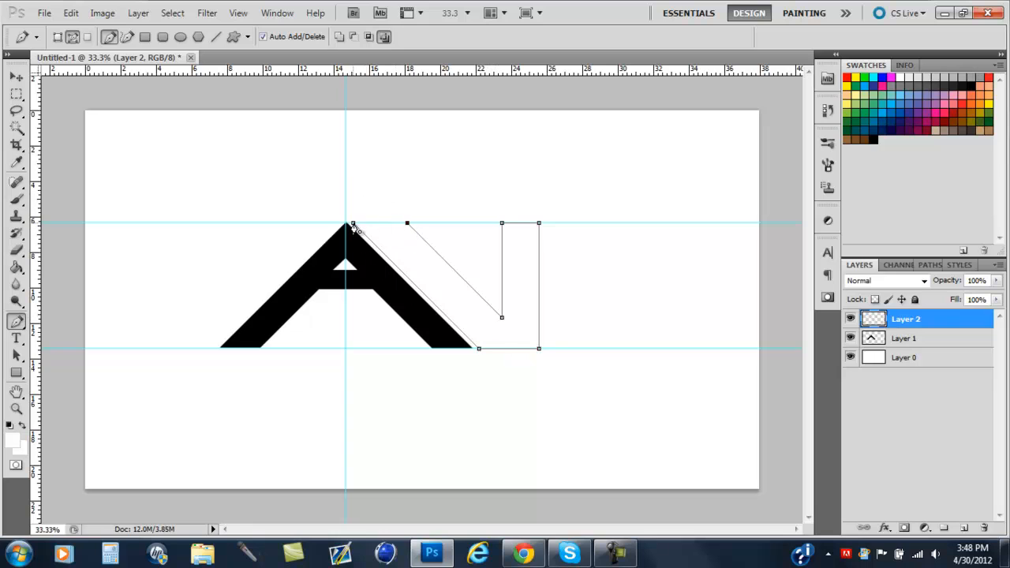
right_click(505, 332)
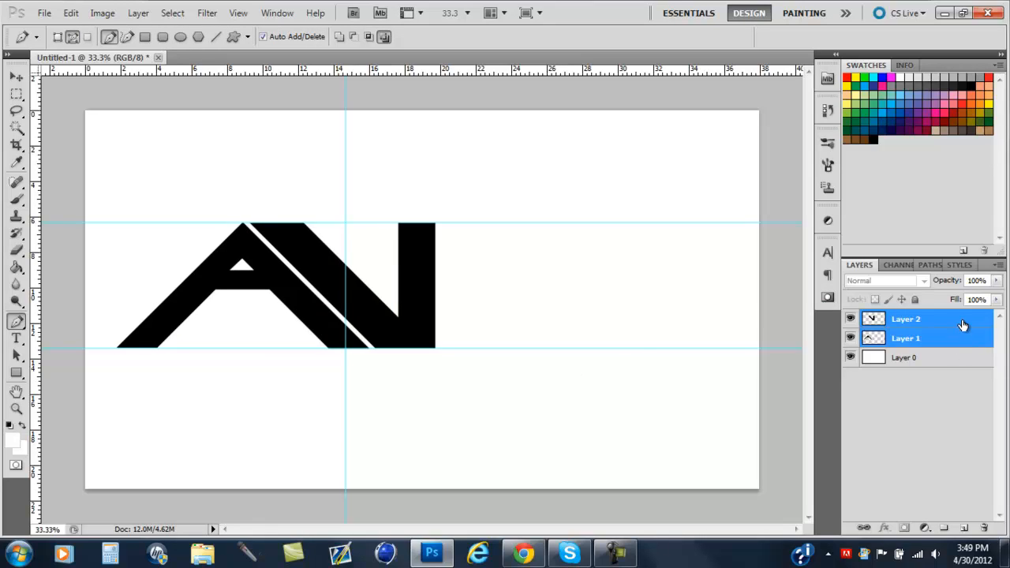
Step: Delete the letter layers and pull the guide off, leaving a blank white canvas
left_click(906, 338)
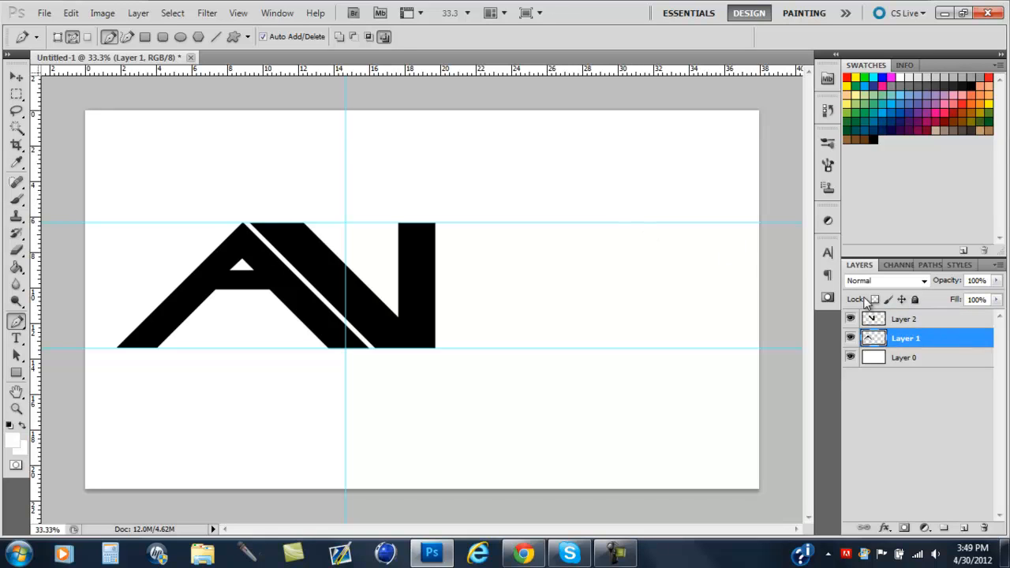
left_click(903, 319)
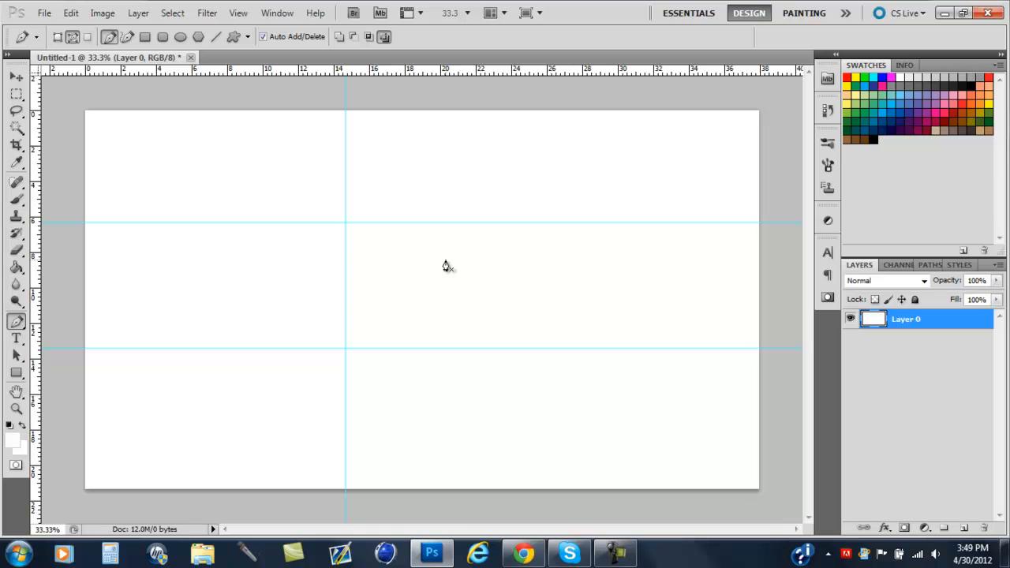
mouse_move(355, 312)
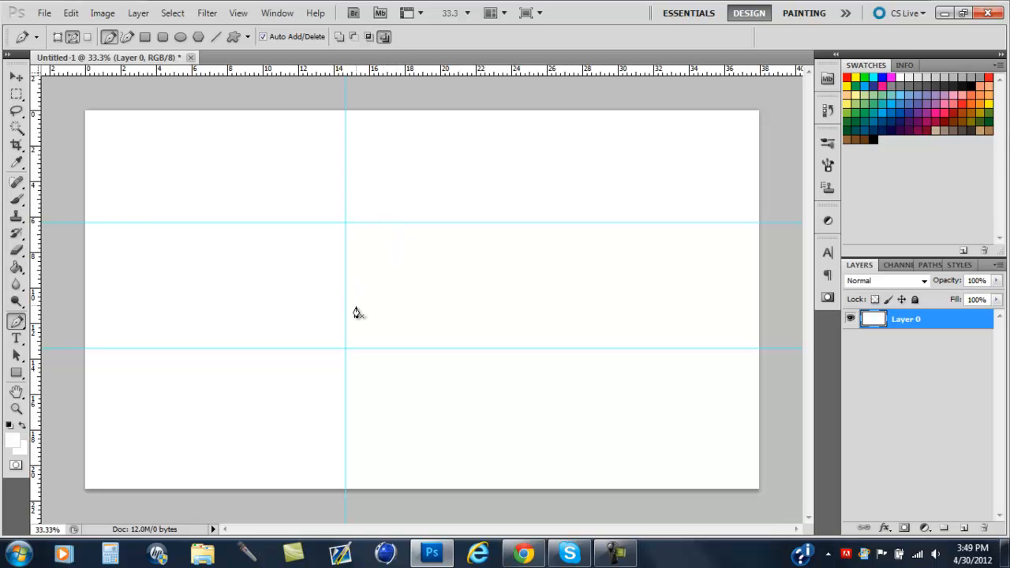
left_click_drag(357, 306, 594, 326)
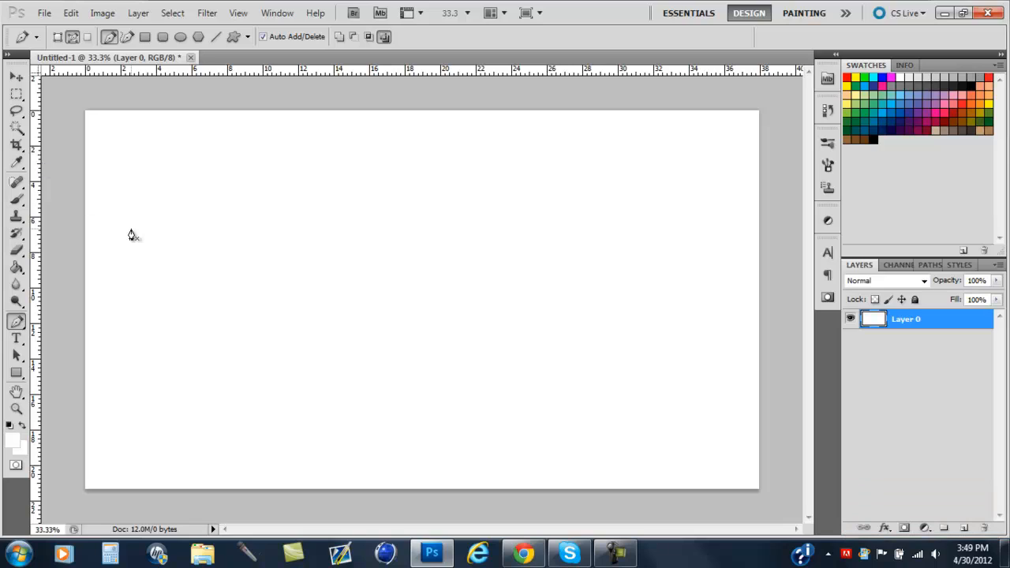
mouse_move(200, 379)
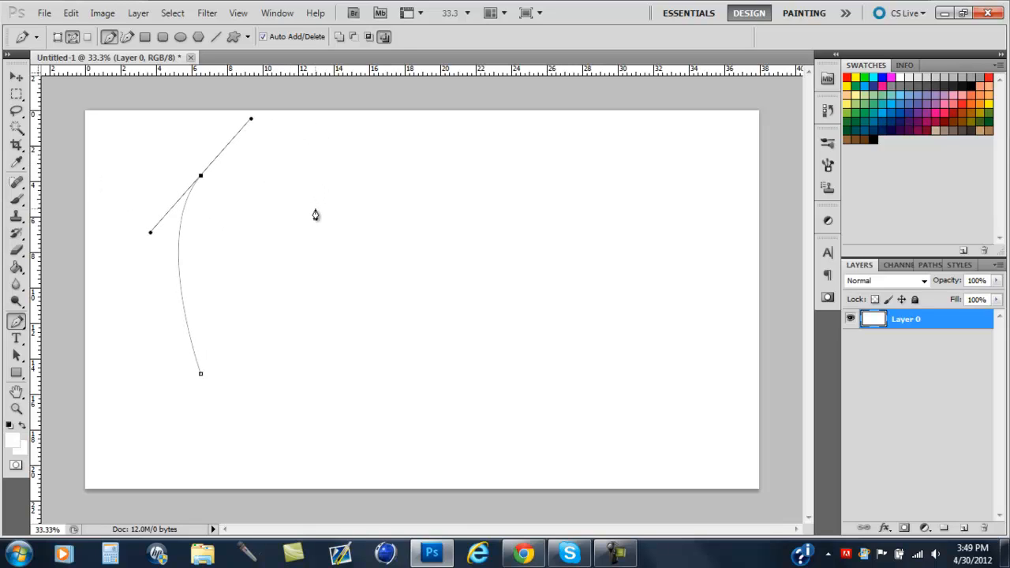
mouse_move(544, 172)
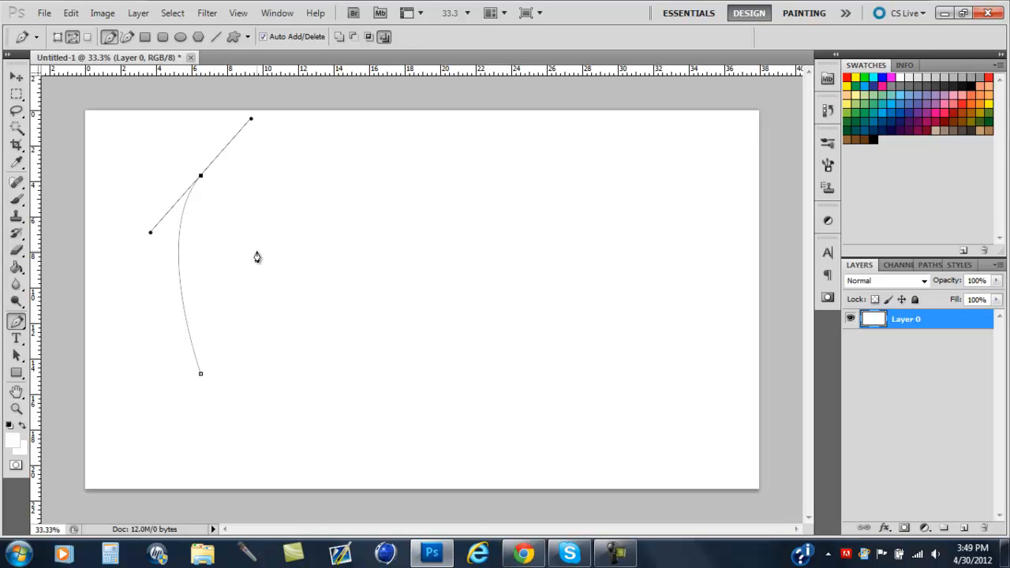
mouse_move(429, 124)
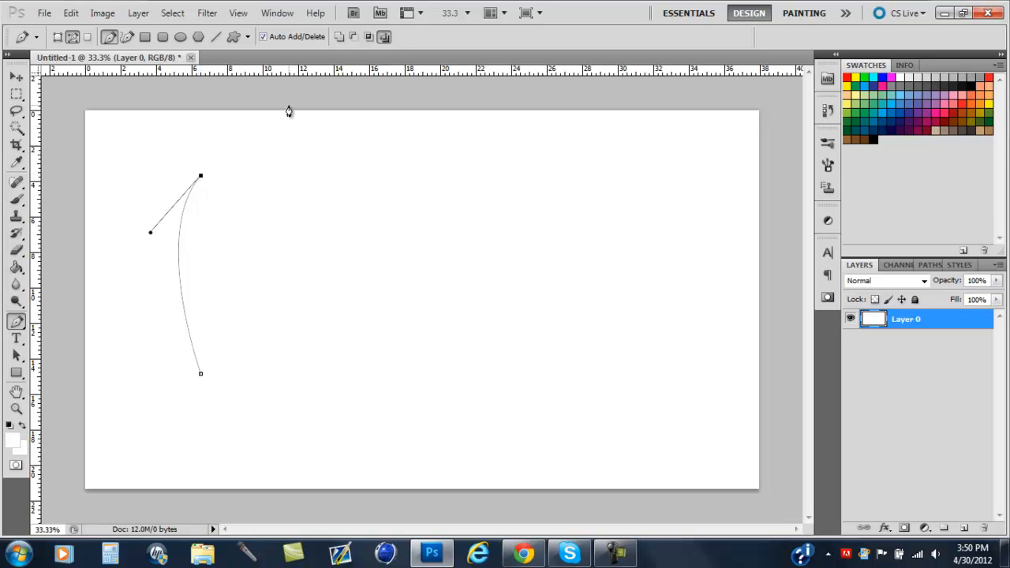
mouse_move(230, 221)
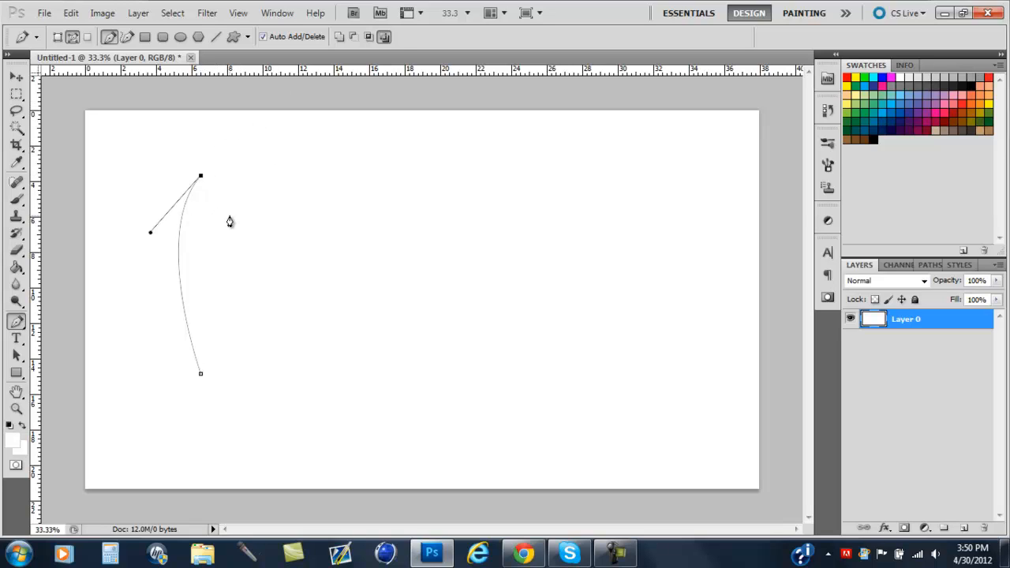
mouse_move(306, 183)
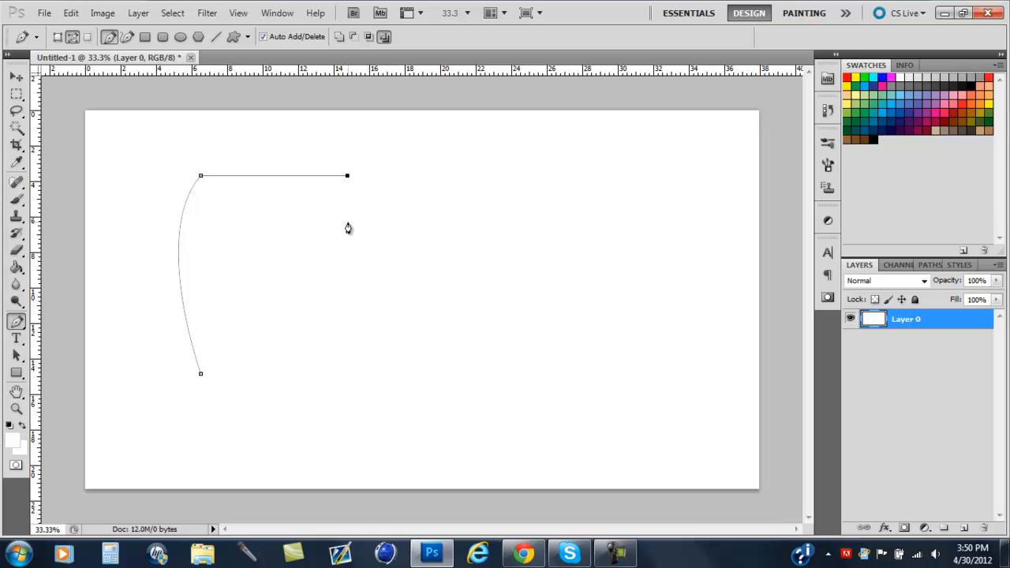
Step: Drag a new anchor with direction handles so the next path segment bows into a smooth curve
left_click_drag(348, 175, 416, 309)
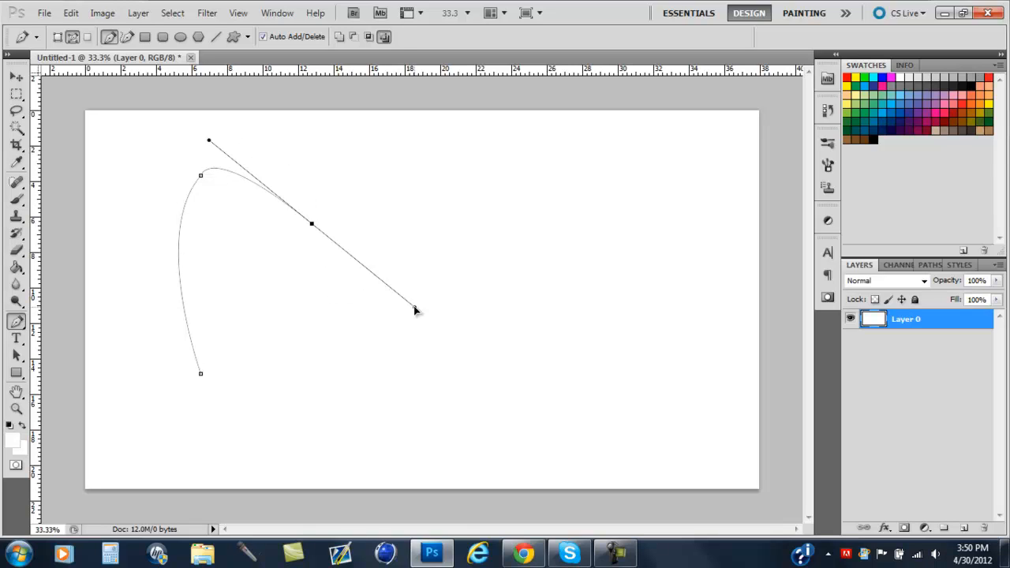